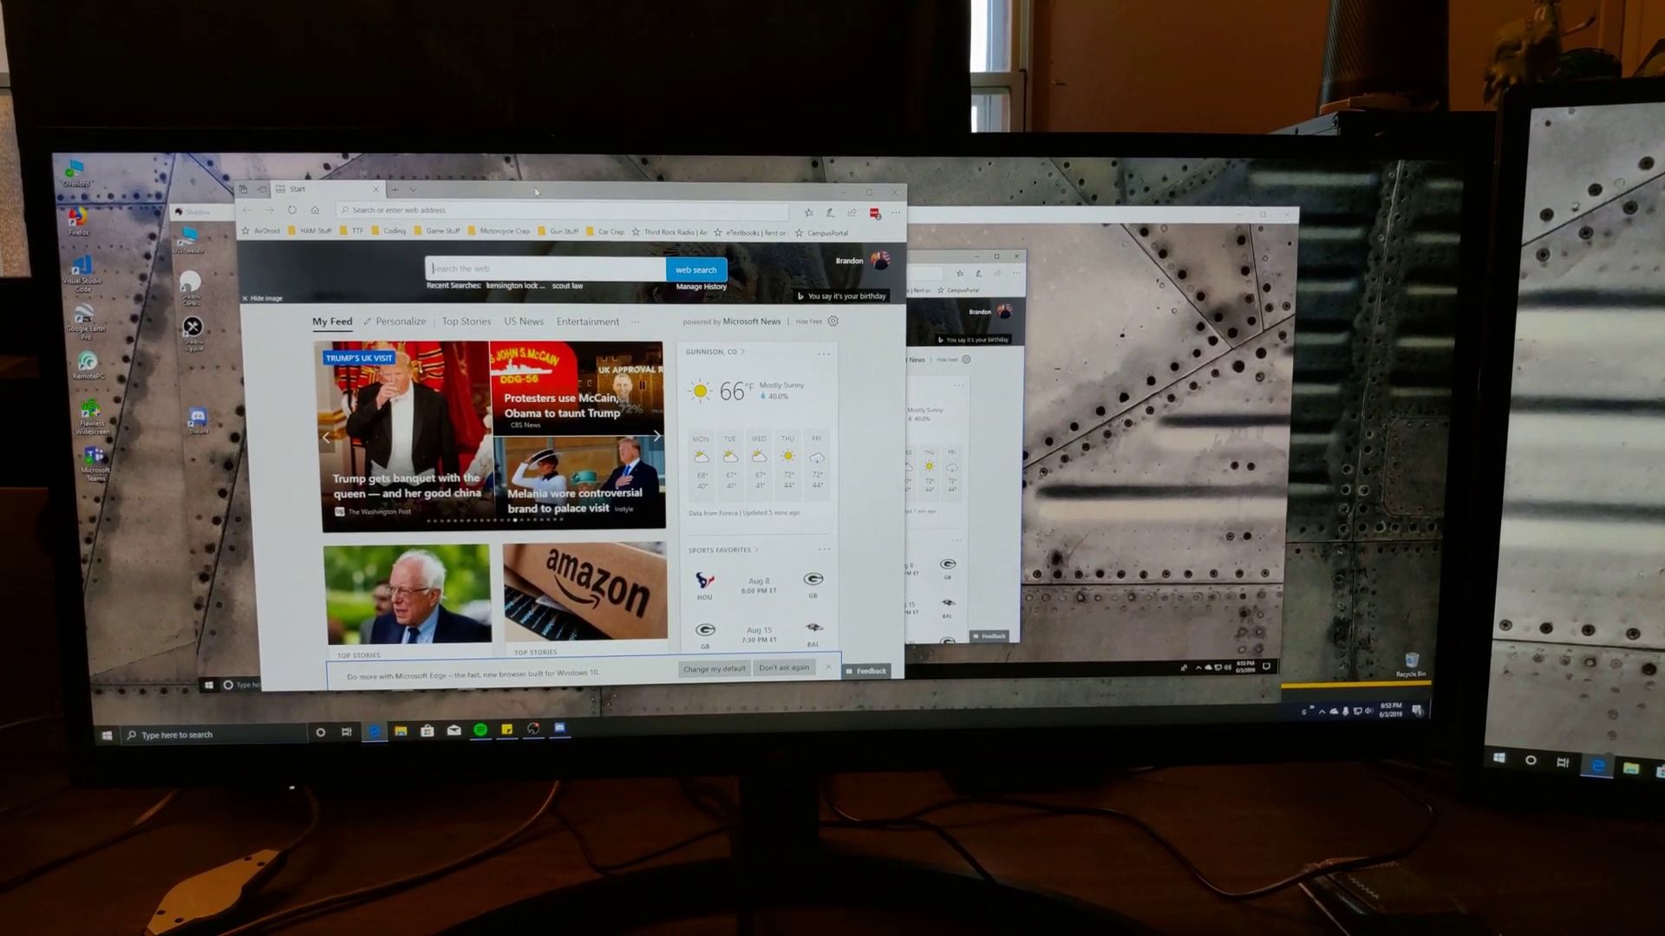
pyautogui.click(659, 432)
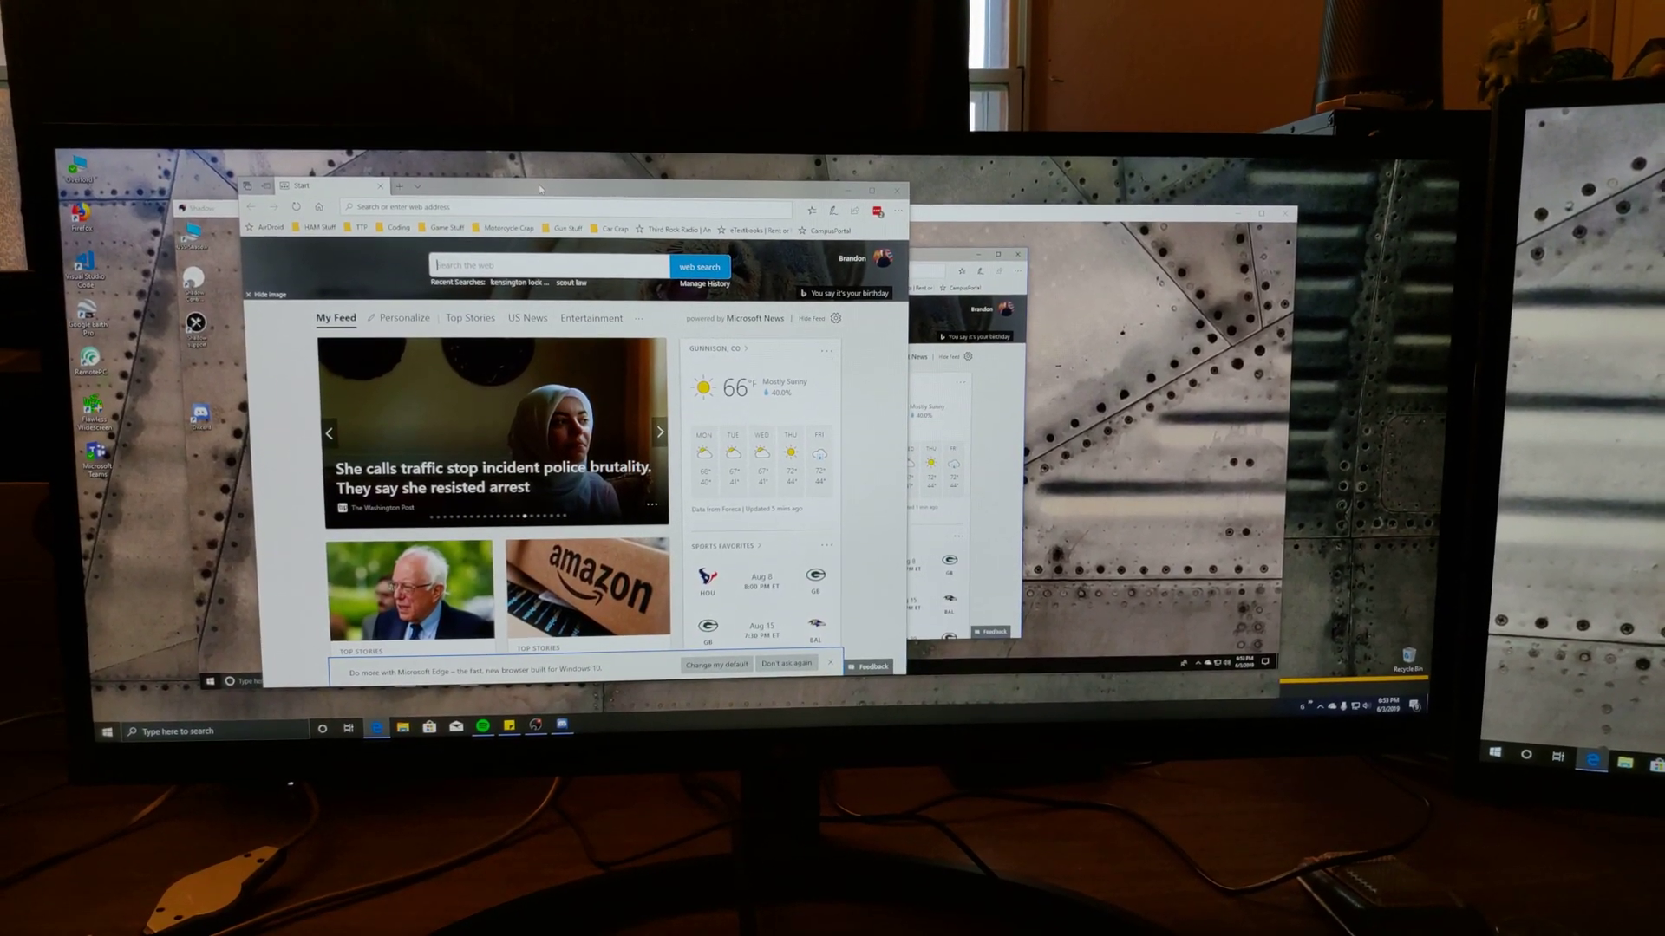